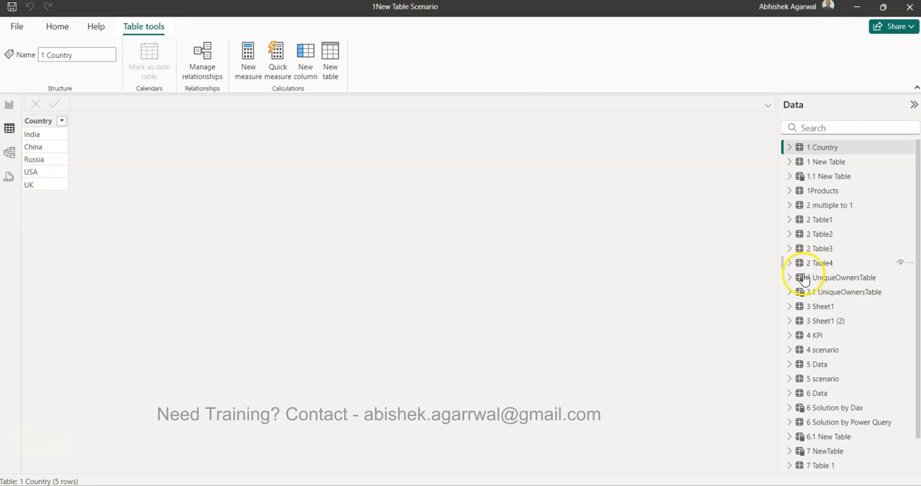
Show the Orders table's data and scroll across to its Category and Sub-Category columns.
scroll(down, 3)
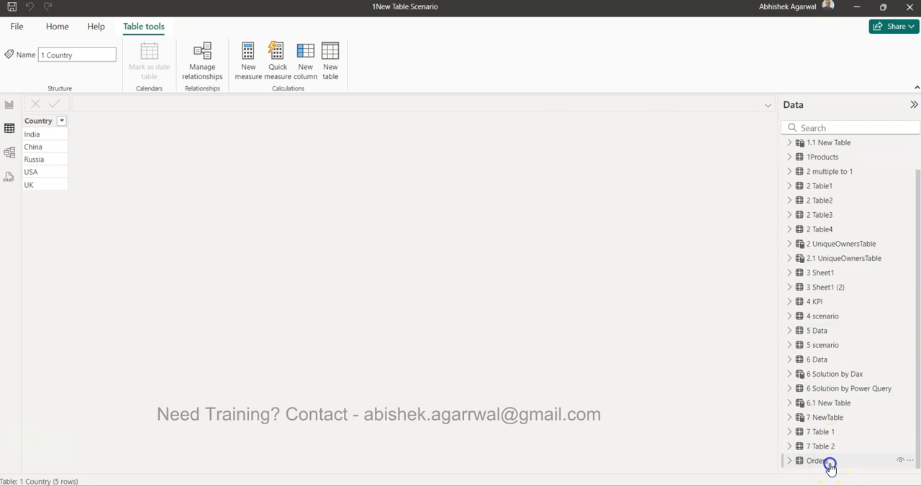
click(818, 461)
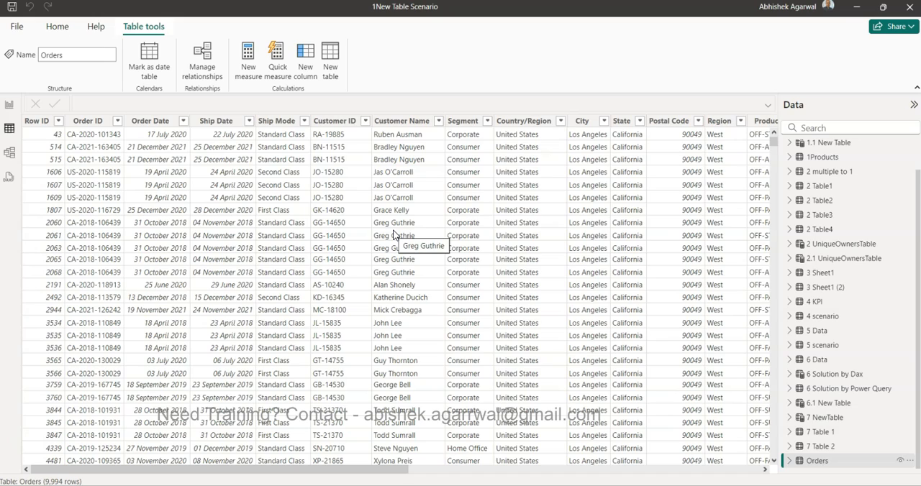
scroll(right, 3)
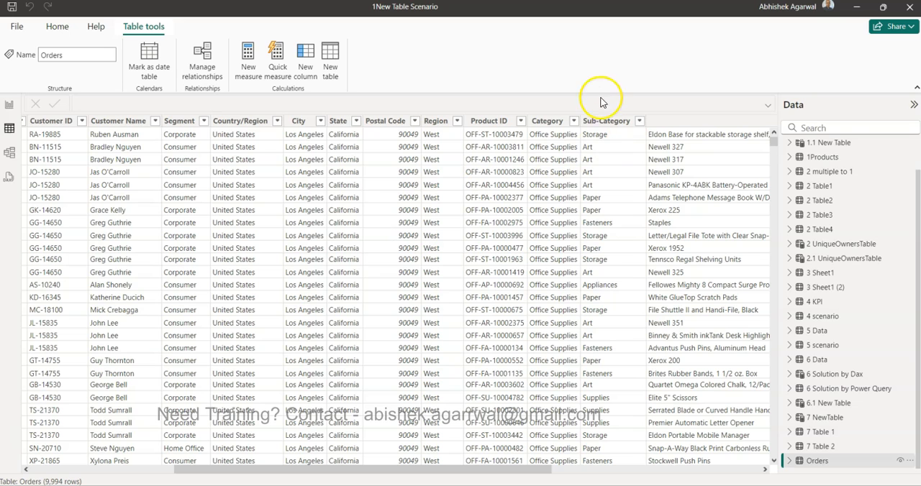
mouse_move(623, 158)
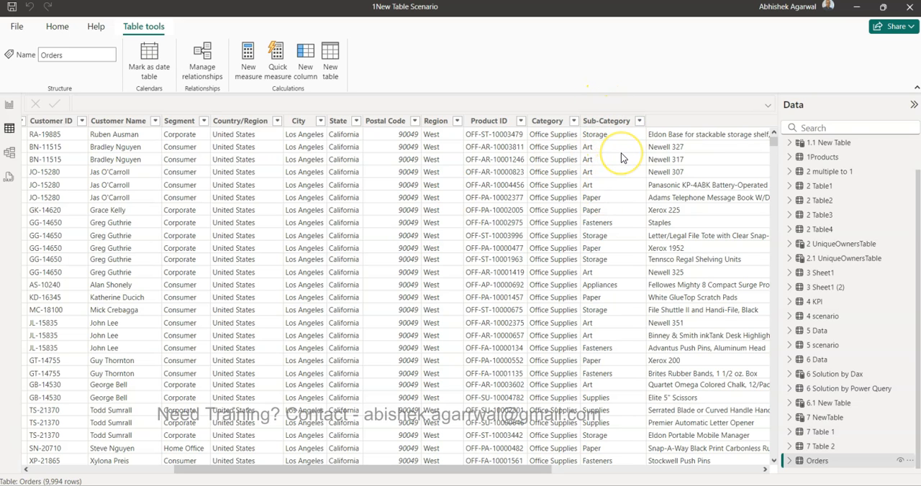
scroll(right, 3)
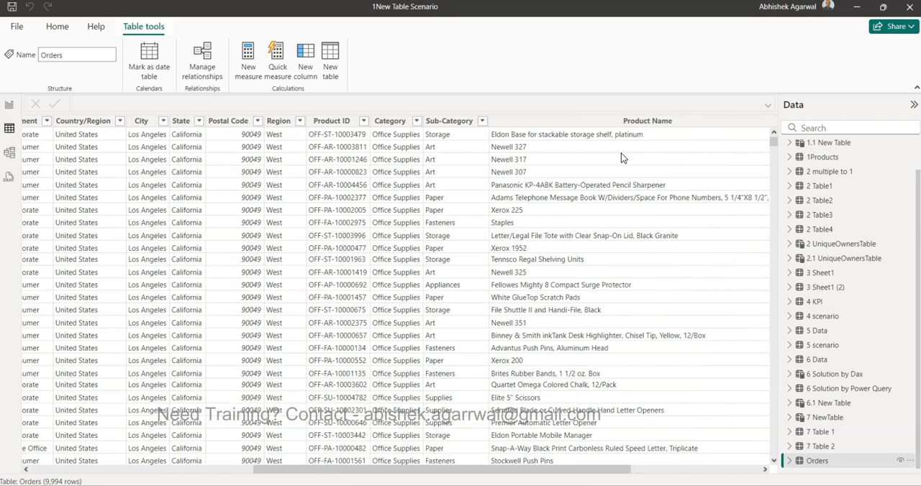
scroll(left, 3)
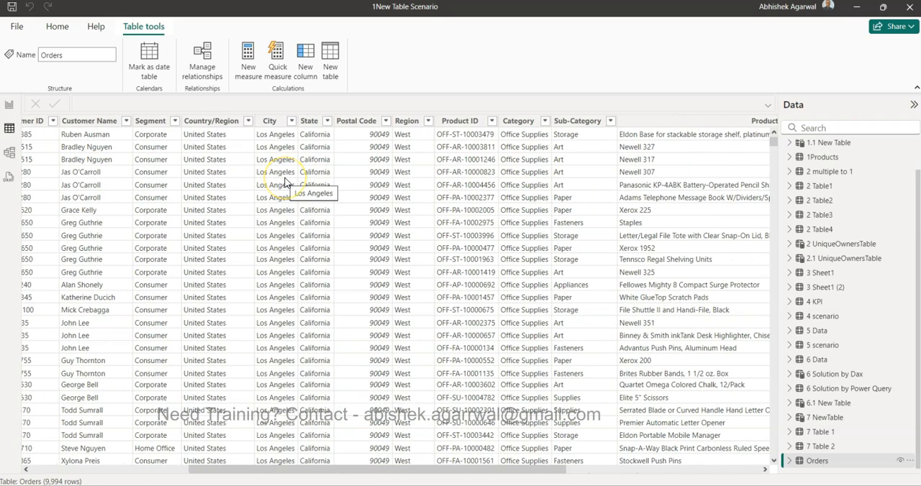
mouse_move(285, 179)
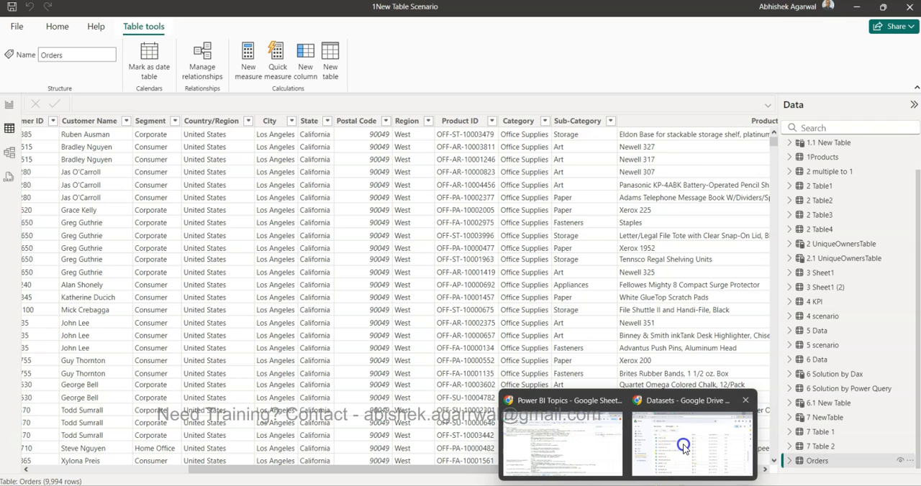
Bring up the browser and switch to the Datasets Google Sheet listing dataset names.
click(690, 440)
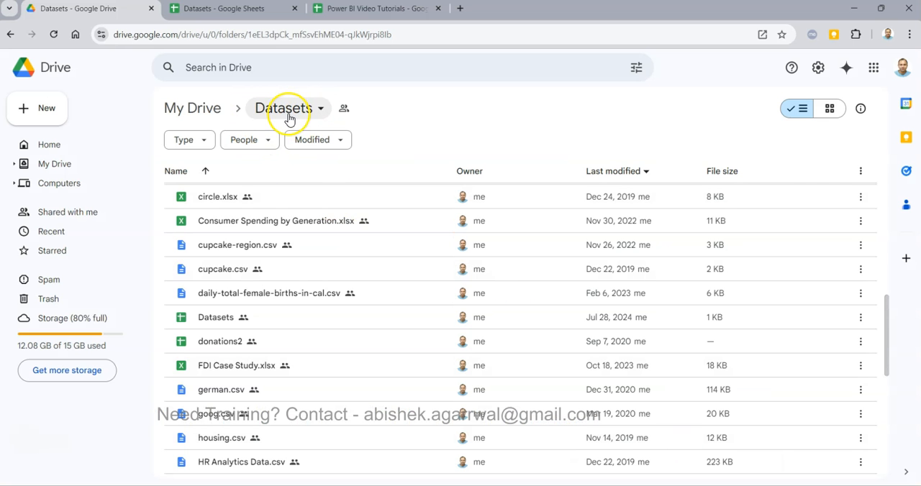
mouse_move(228, 341)
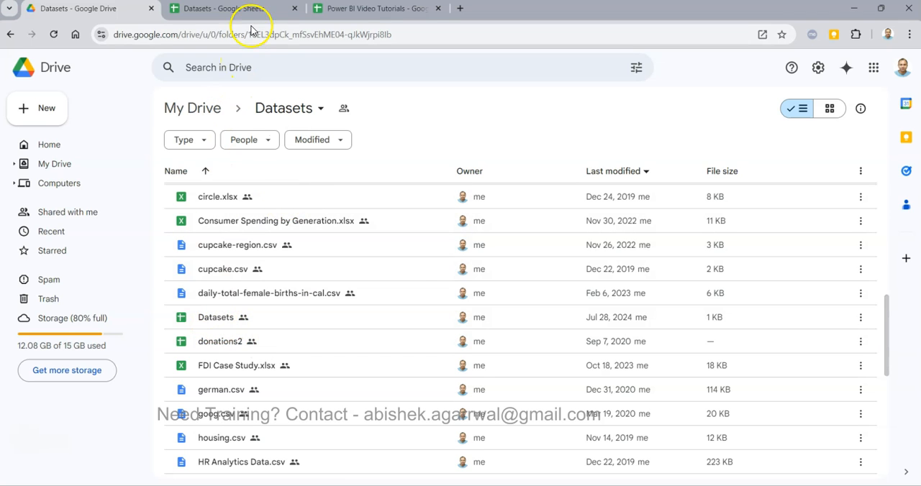
click(231, 9)
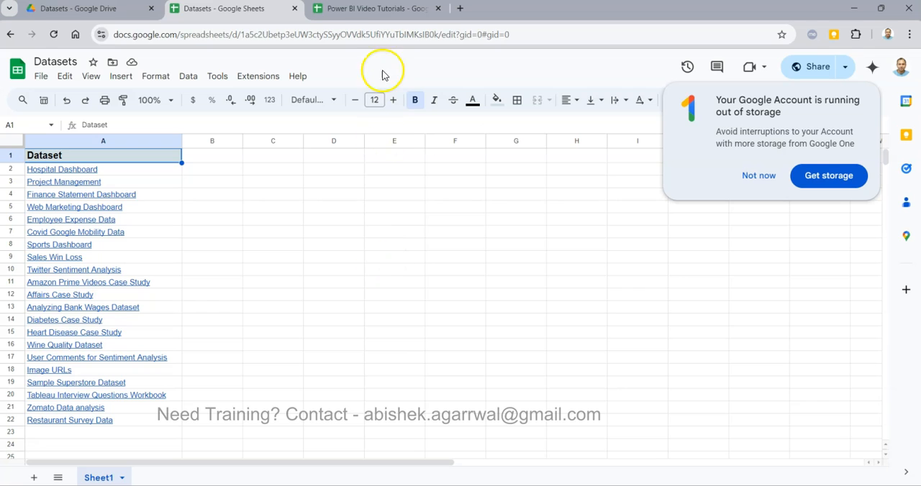
View the Power BI Video Tutorials spreadsheet with its titles, links and difficulty levels.
click(374, 9)
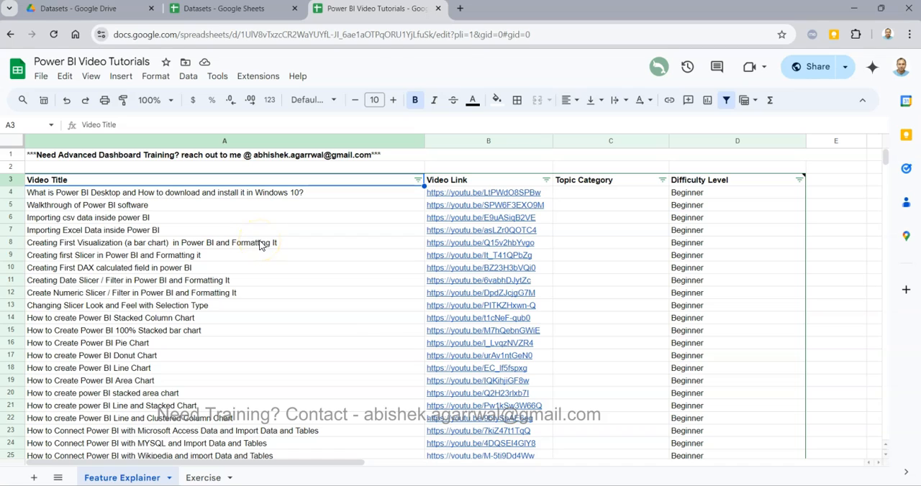
mouse_move(211, 312)
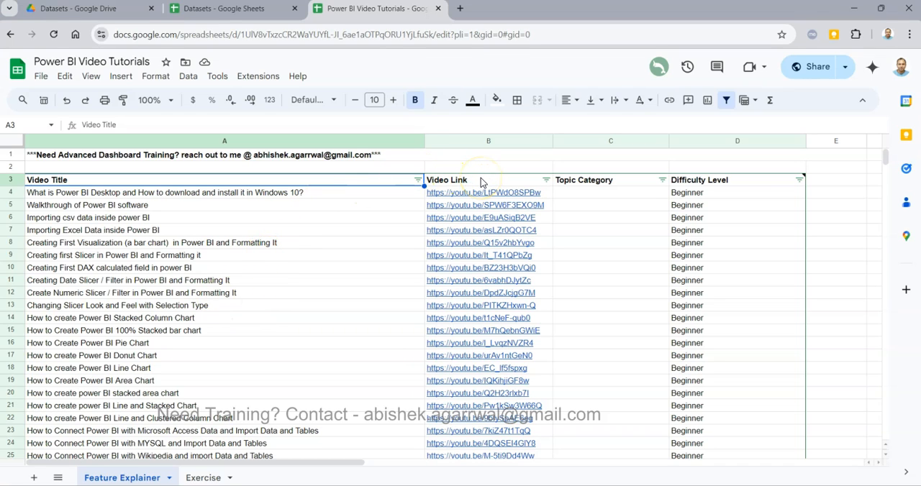
mouse_move(247, 280)
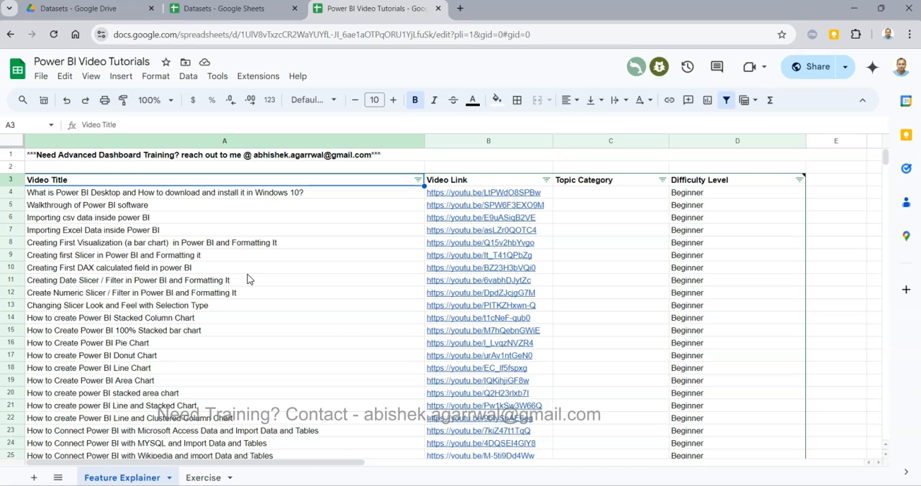
mouse_move(281, 281)
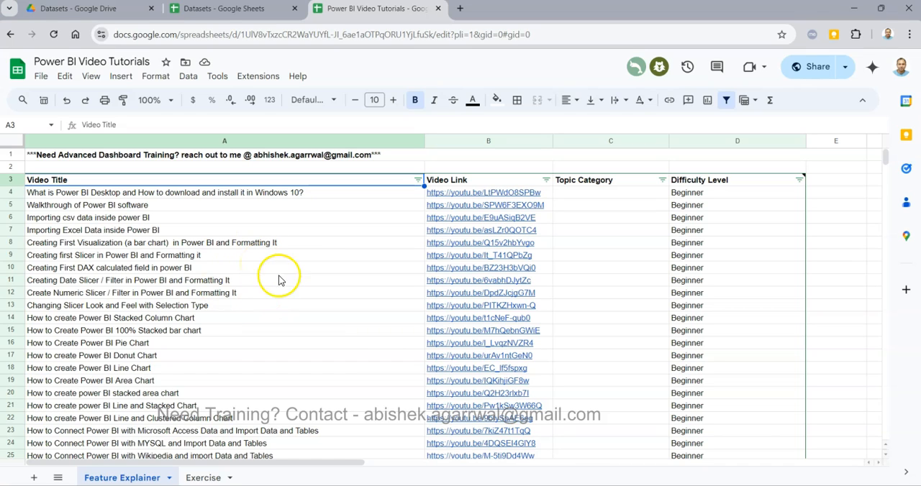
mouse_move(272, 291)
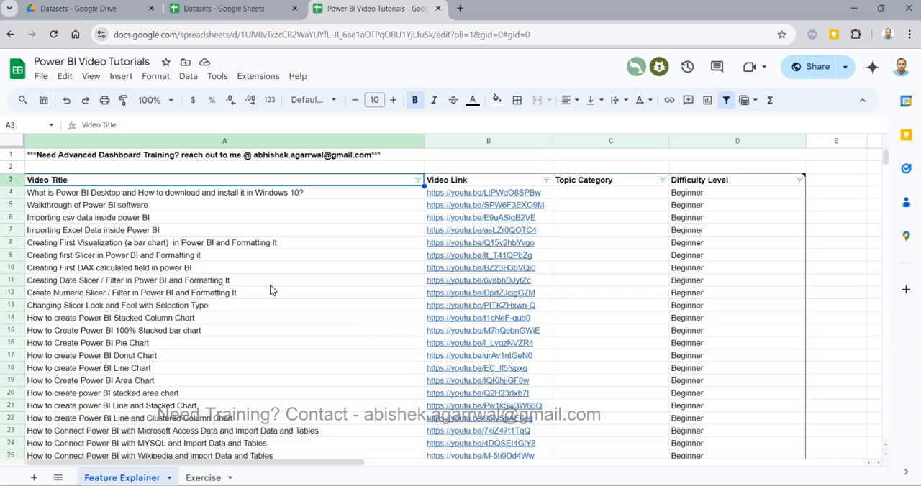
mouse_move(286, 298)
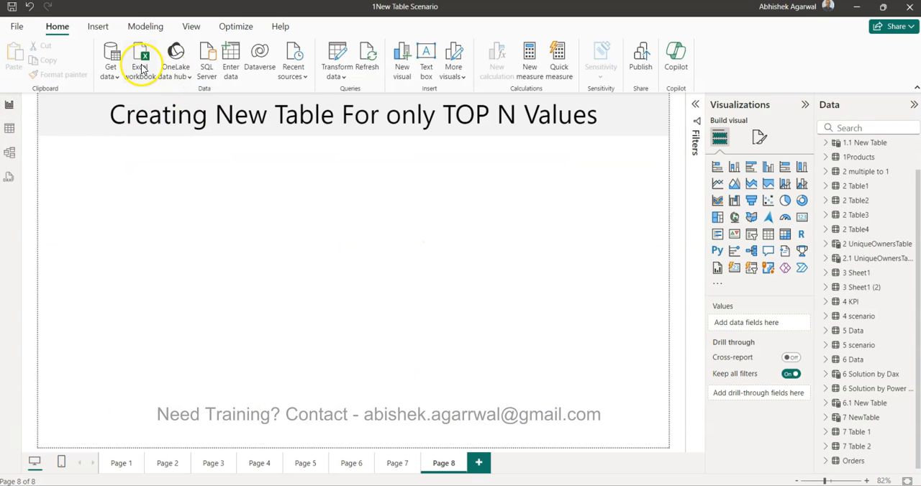
mouse_move(242, 247)
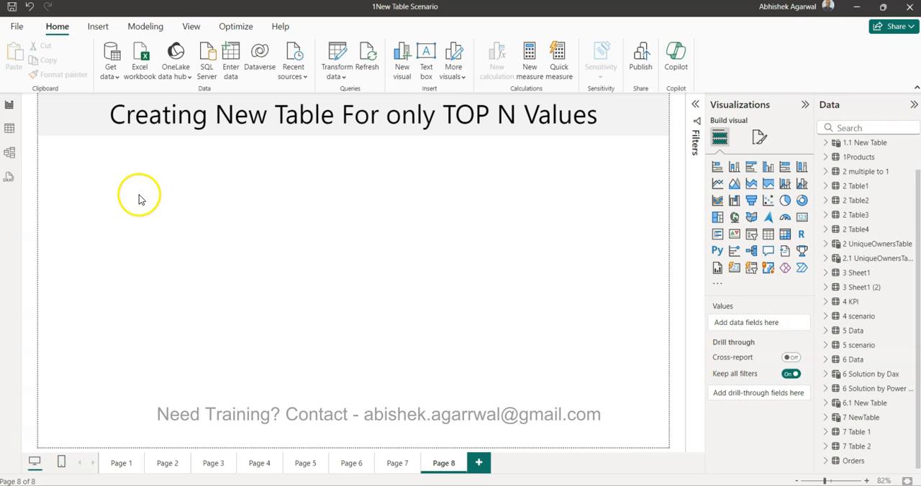
Return from the TOP N Values report page to the Orders table's data view.
click(817, 460)
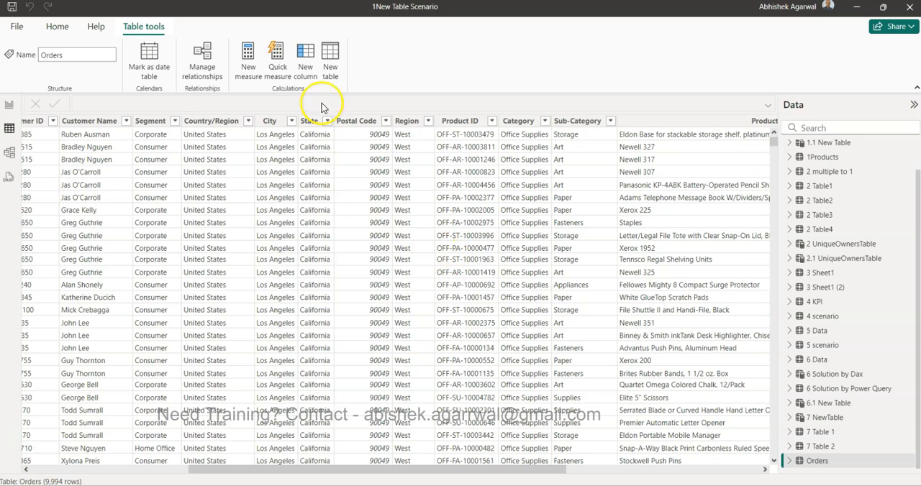
mouse_move(331, 56)
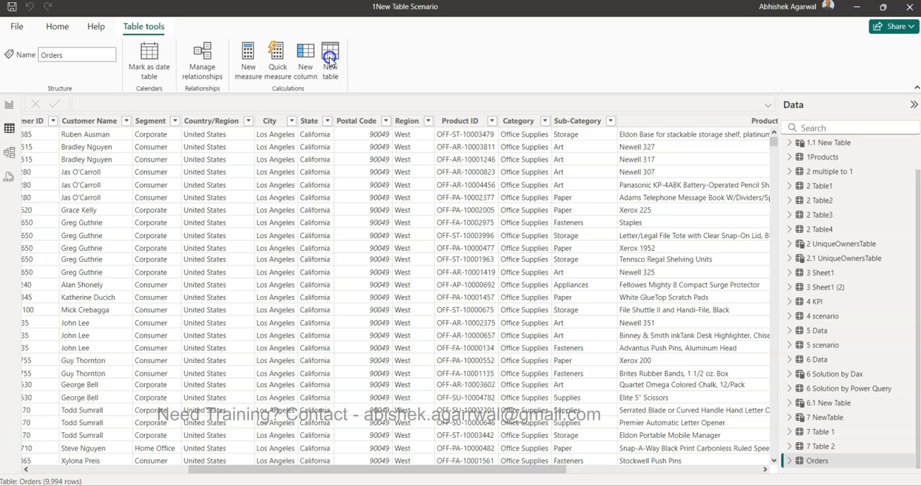
Start a new table named 'TOP 10 Sub Product Categories Sales' using TOPN(10, SUMMARIZE(Orders, ...)).
click(329, 58)
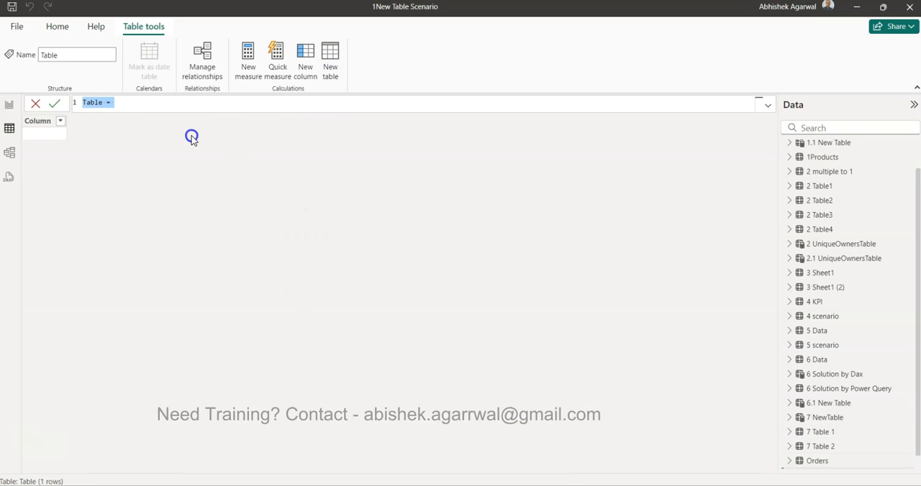
text(TOP)
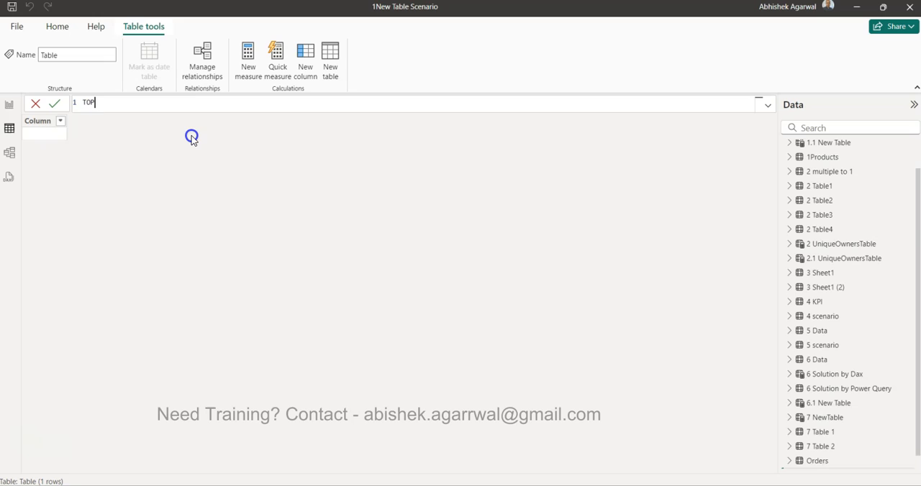
text(10 Sub)
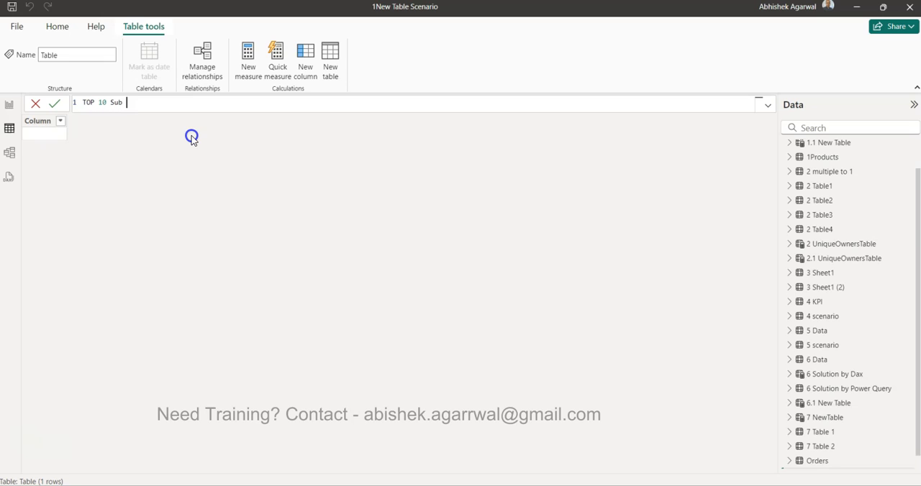
text(Product Cate)
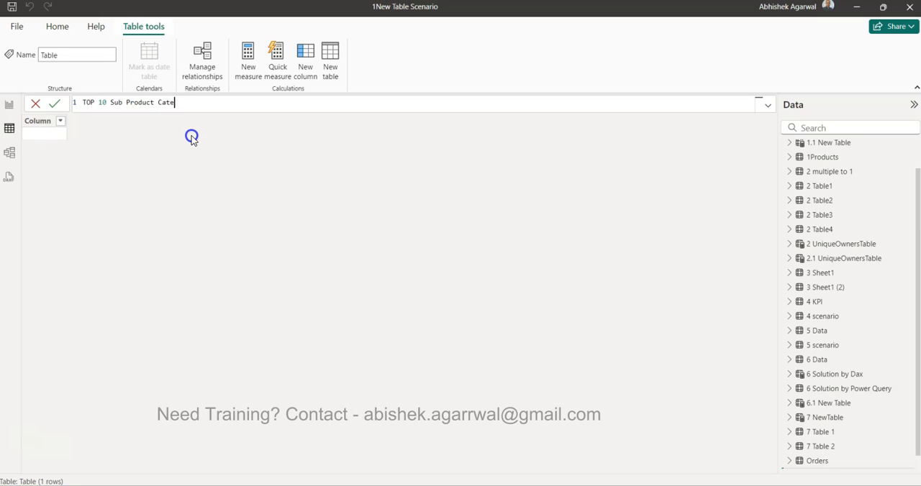
text(gories Sales =)
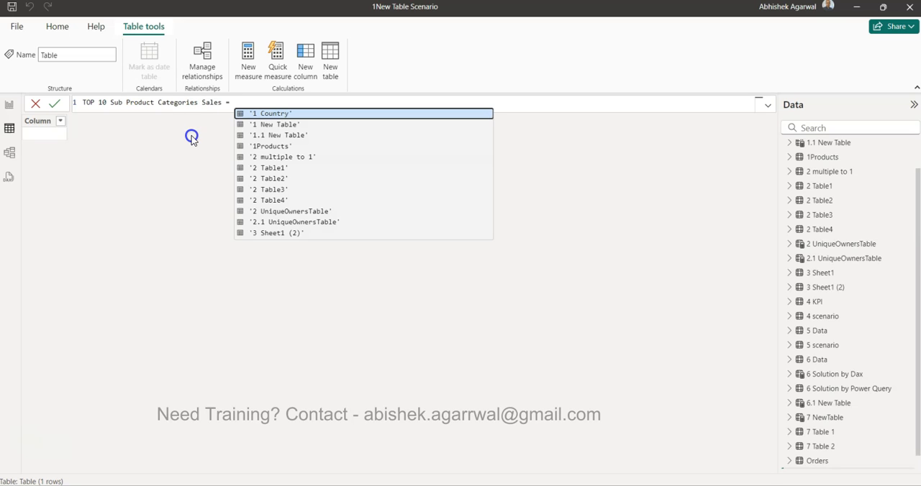
text(TOPN()
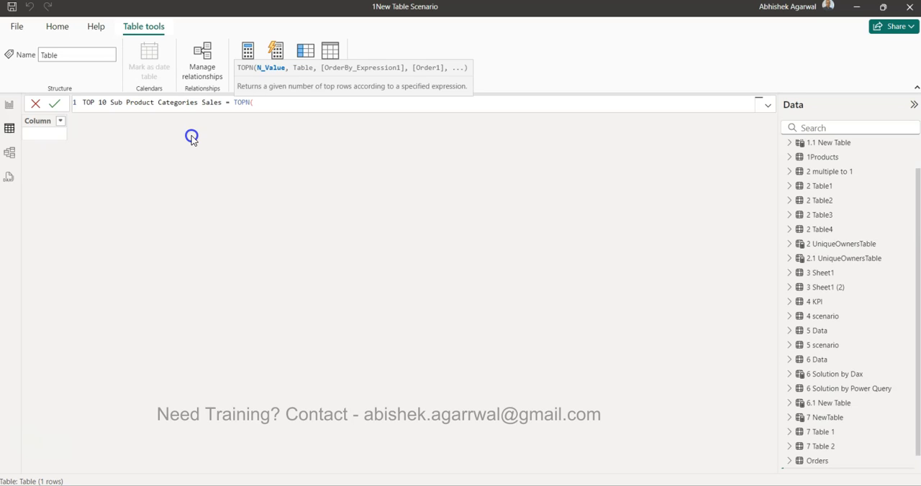
text(10)
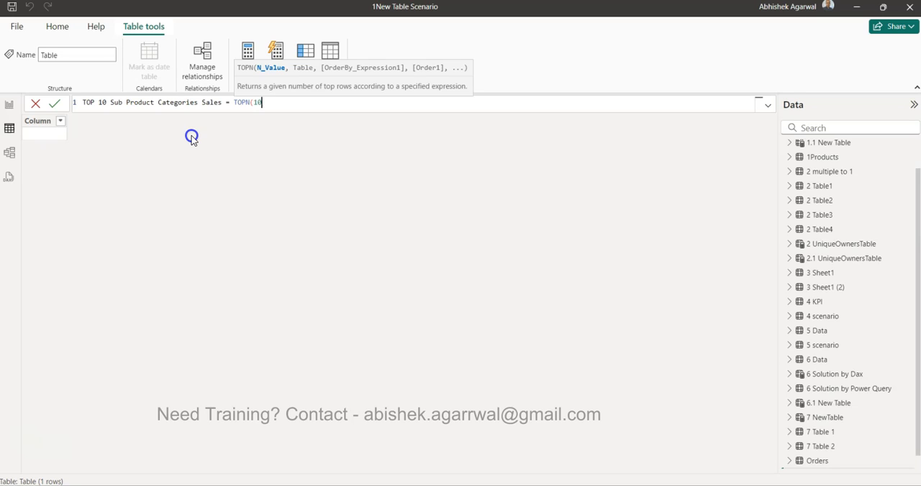
text(,)
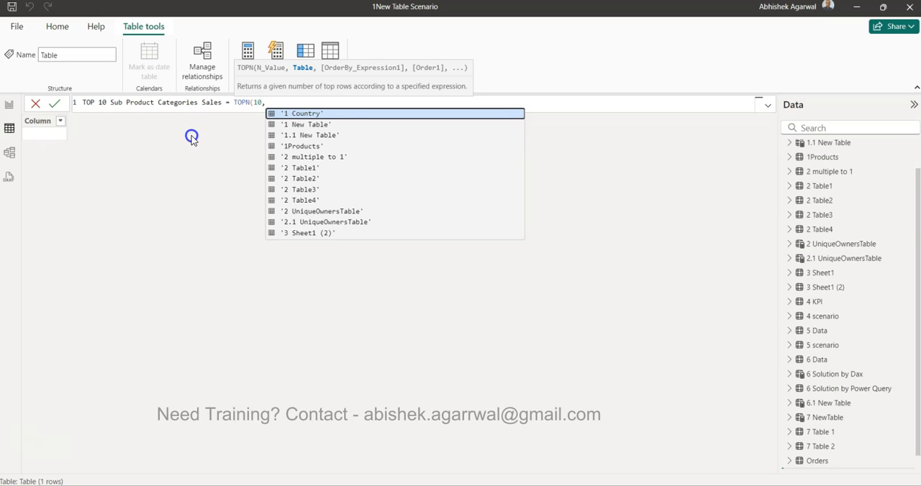
text(su)
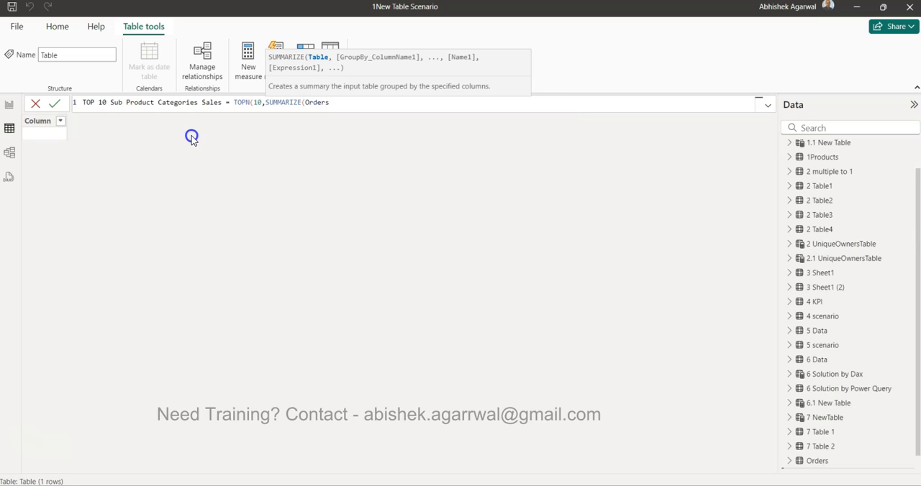
text(,)
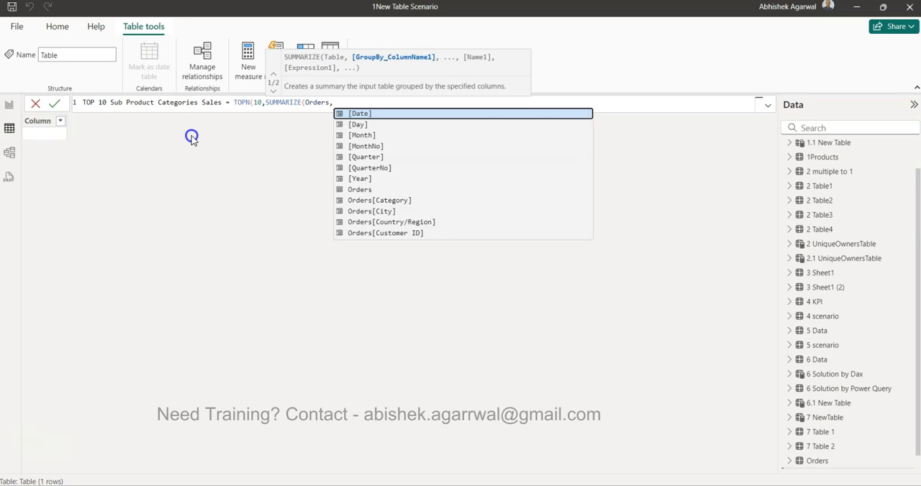
text(,)
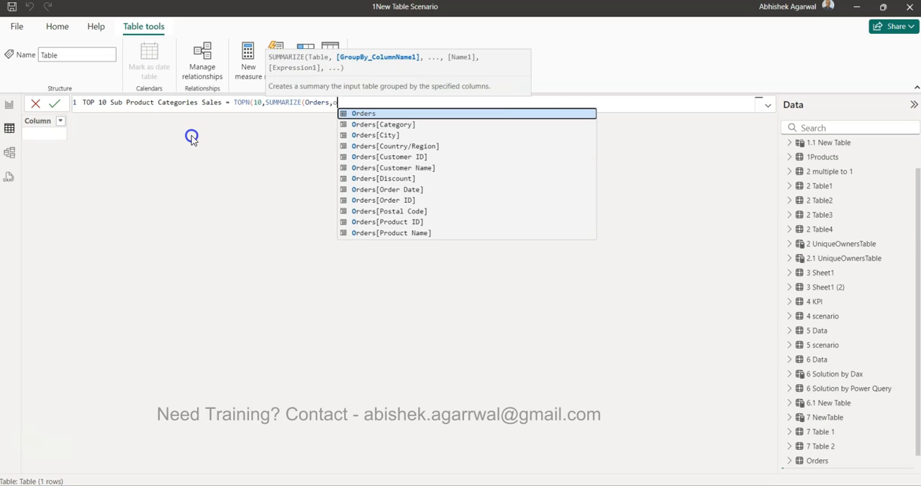
Complete the formula grouping by Orders[Sub-Category] with "Sales" = SUM(Orders[Sales]), ranked by [Sales], and commit it.
text(Orders[Sub-Category])
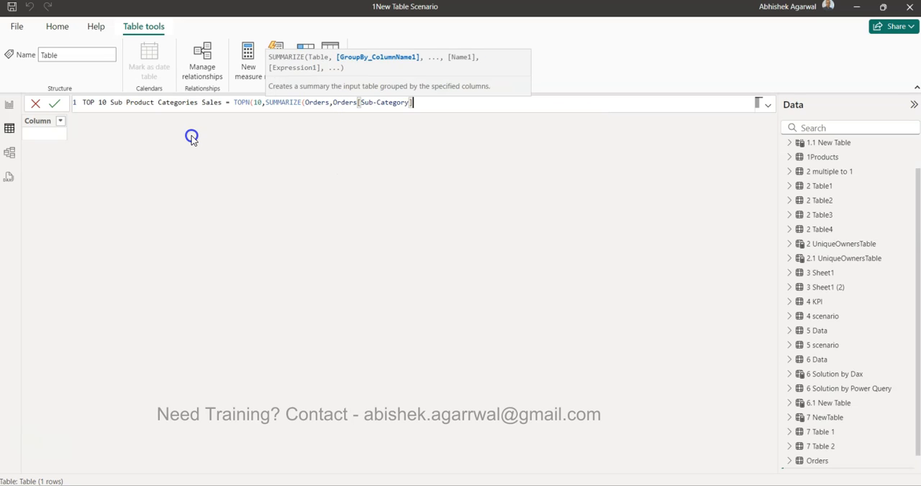
text(,")
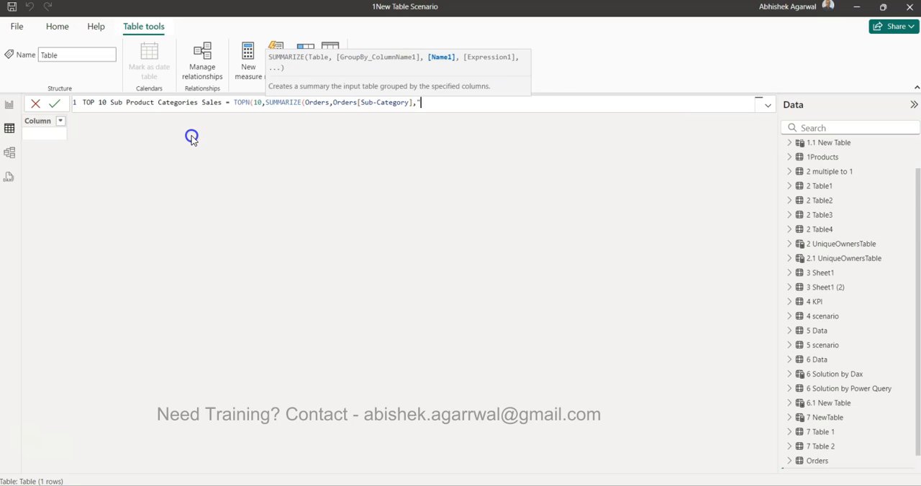
text(Sales",)
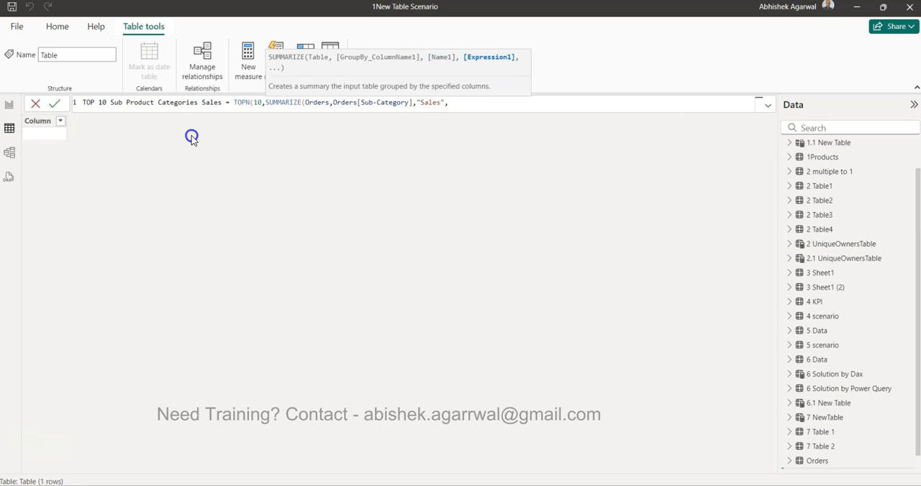
text(,SUM()
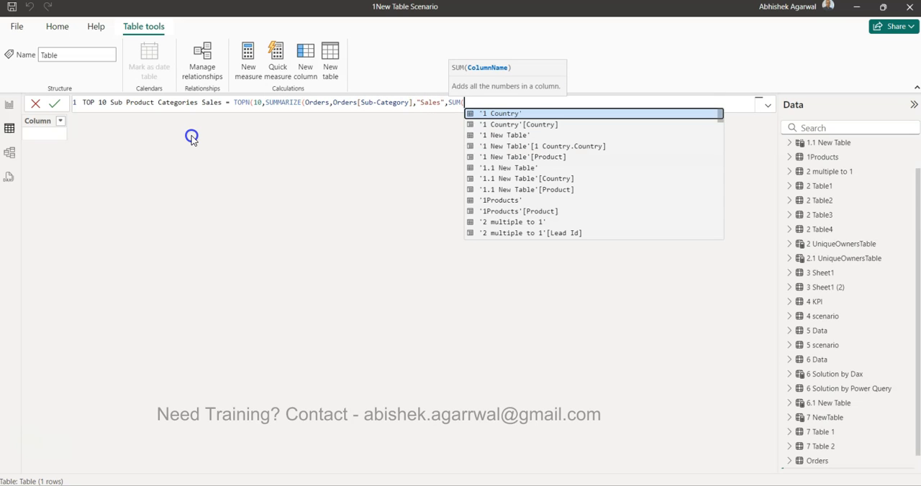
text(sal)
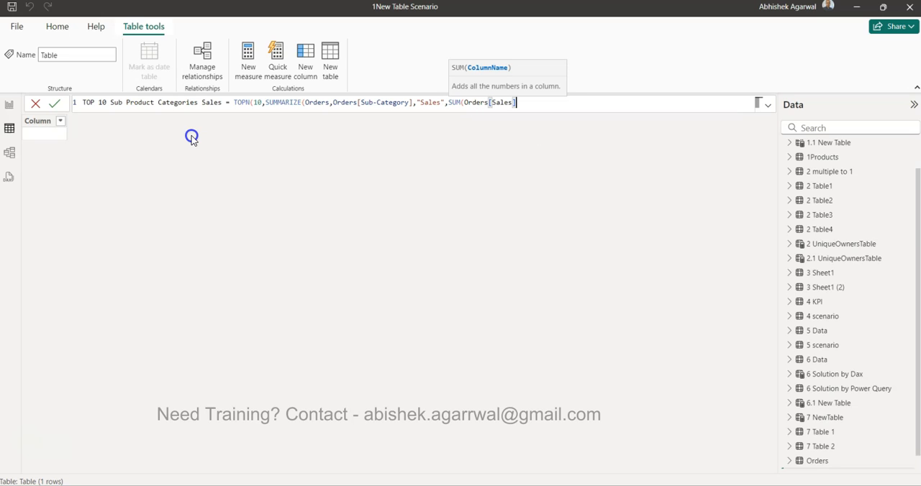
text()))
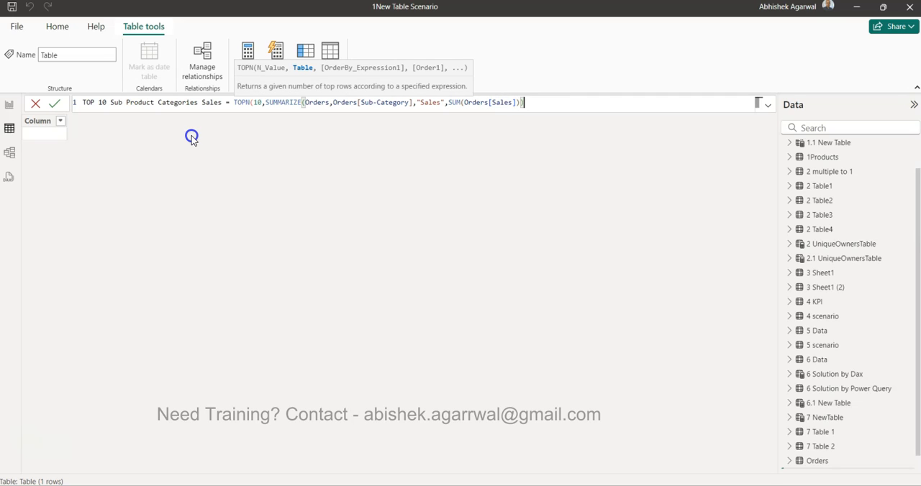
text(,)
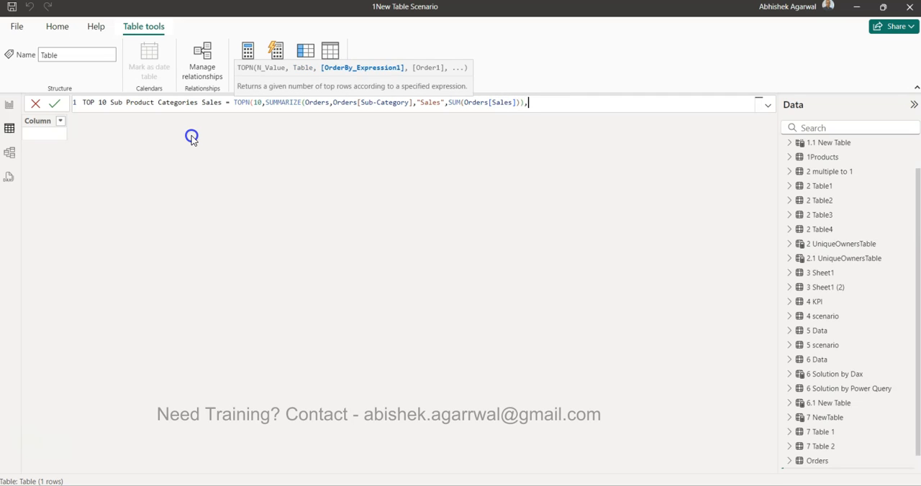
text([Sales]))
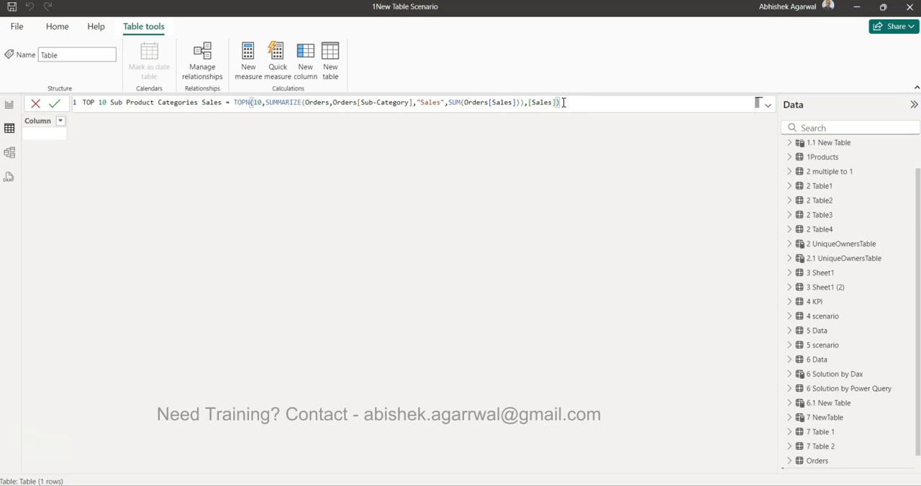
click(55, 104)
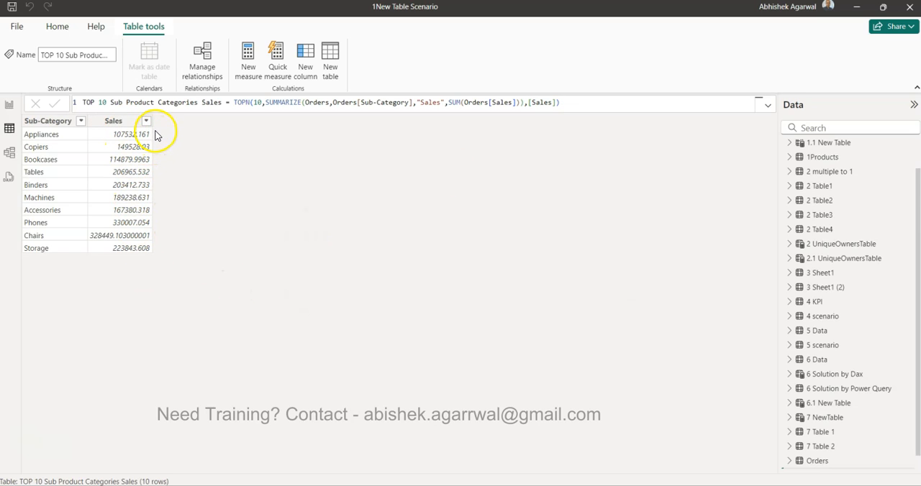
Sort the new table's Sales column descending so Phones comes first.
click(147, 121)
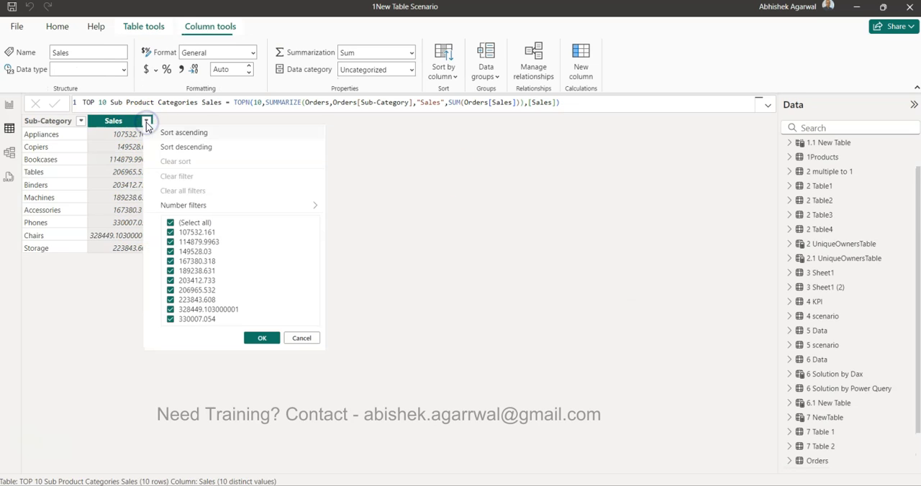
click(186, 147)
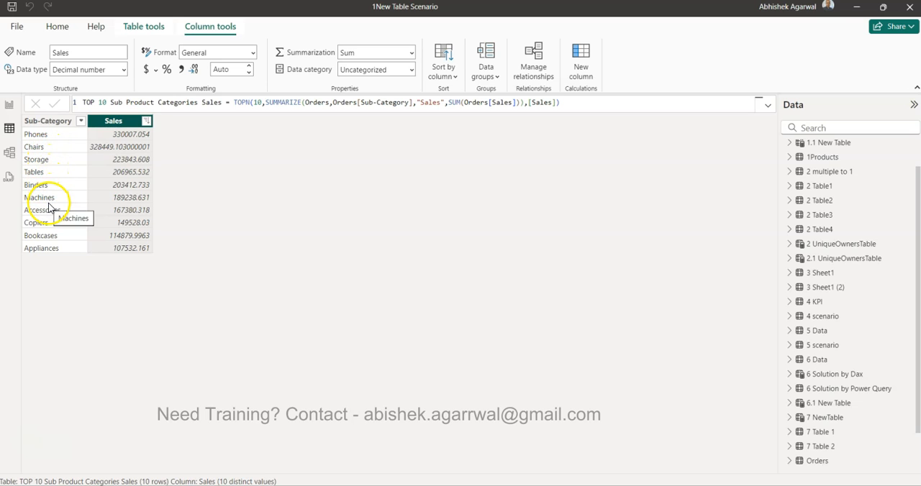
mouse_move(56, 257)
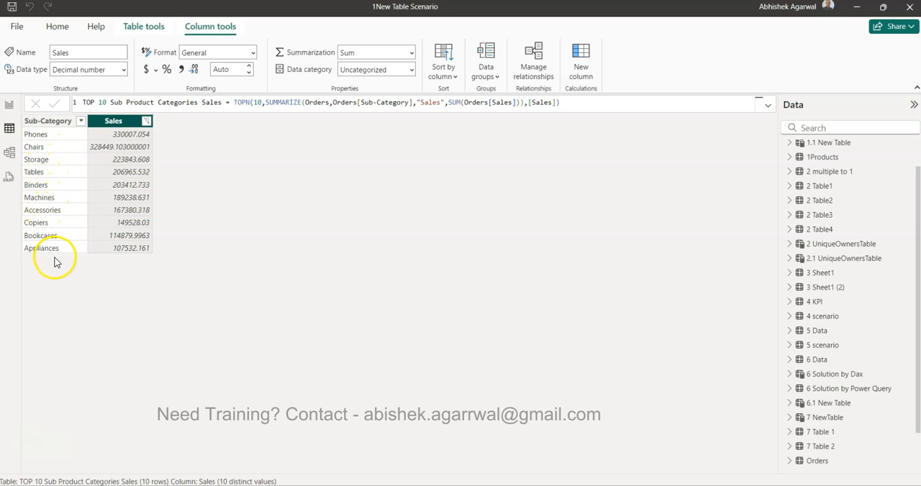
mouse_move(223, 327)
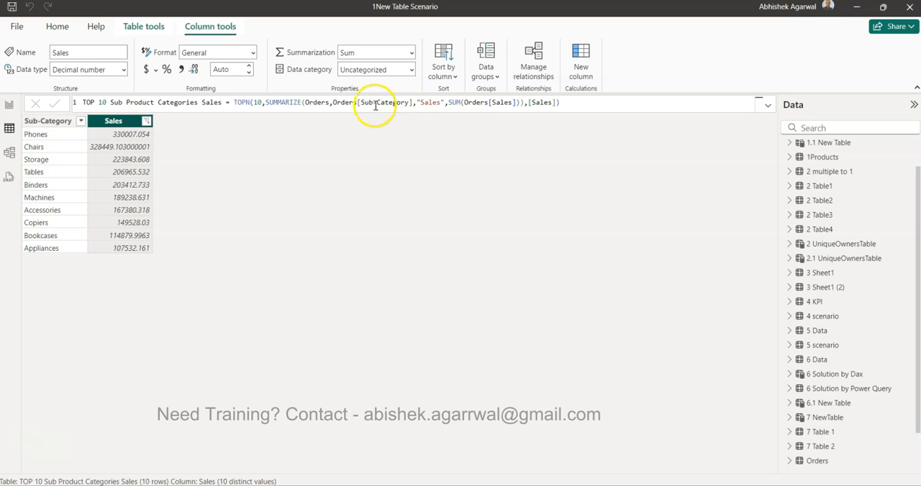
mouse_move(473, 193)
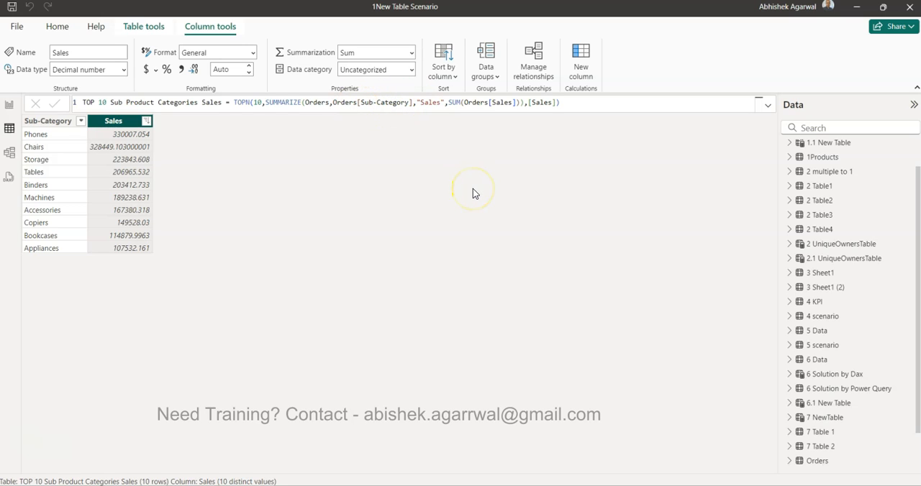
mouse_move(473, 193)
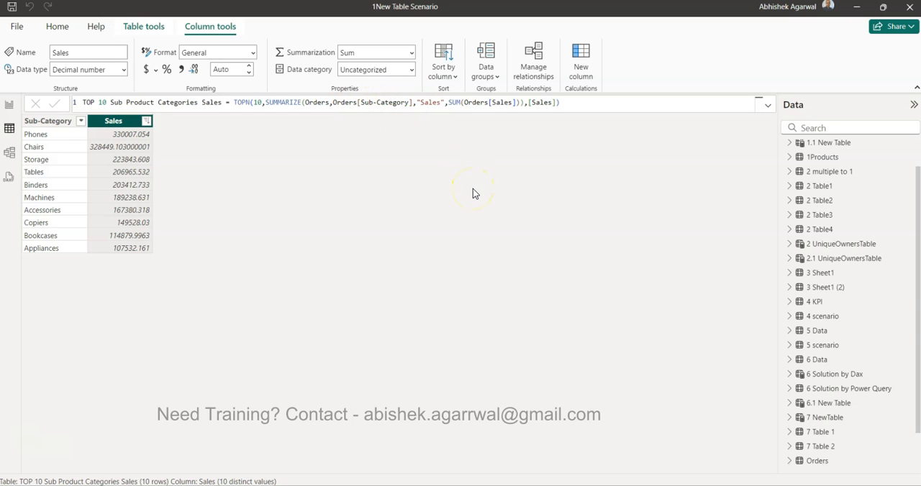
mouse_move(475, 193)
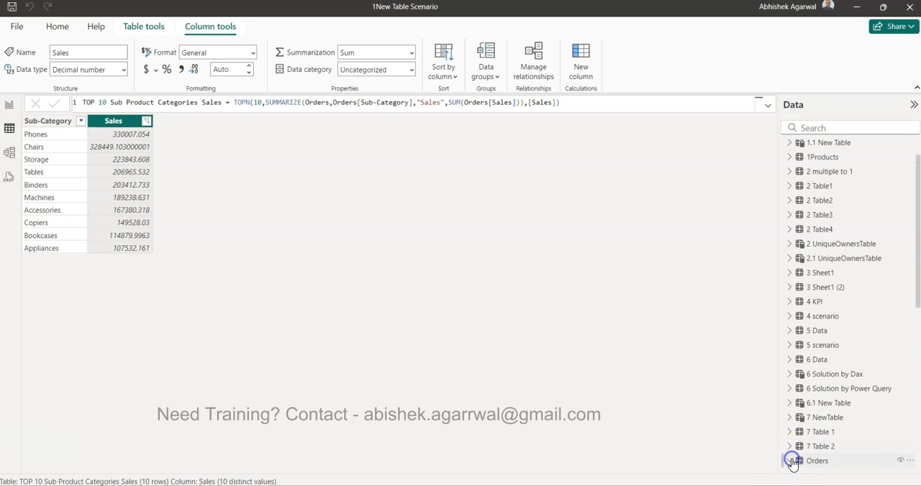
Expand the Orders table's fields and select the new table's Sub-Category column.
click(817, 460)
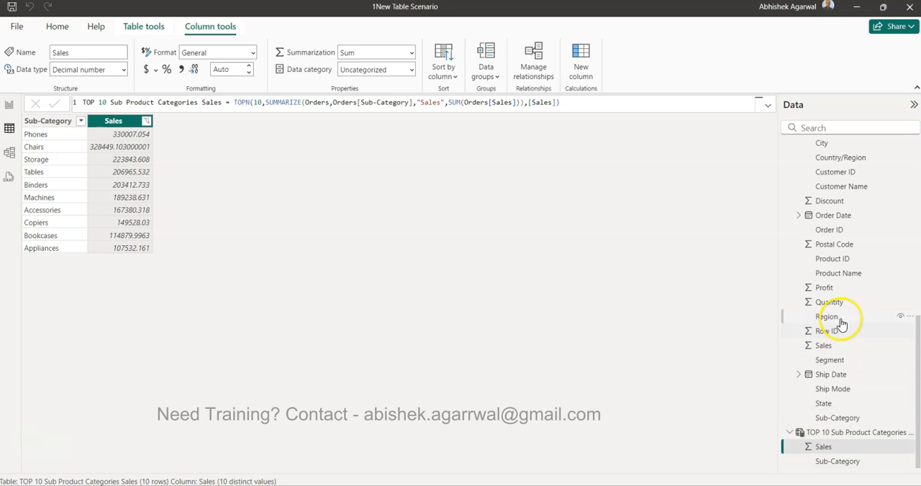
mouse_move(878, 218)
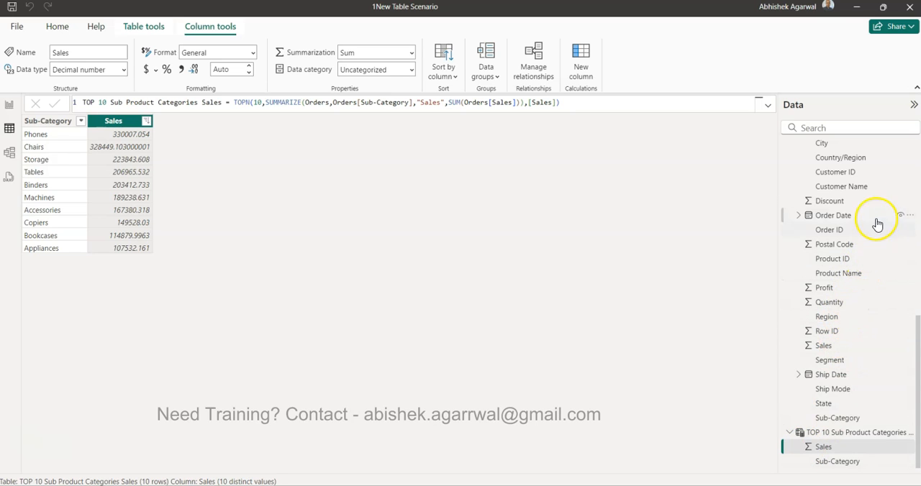
click(49, 121)
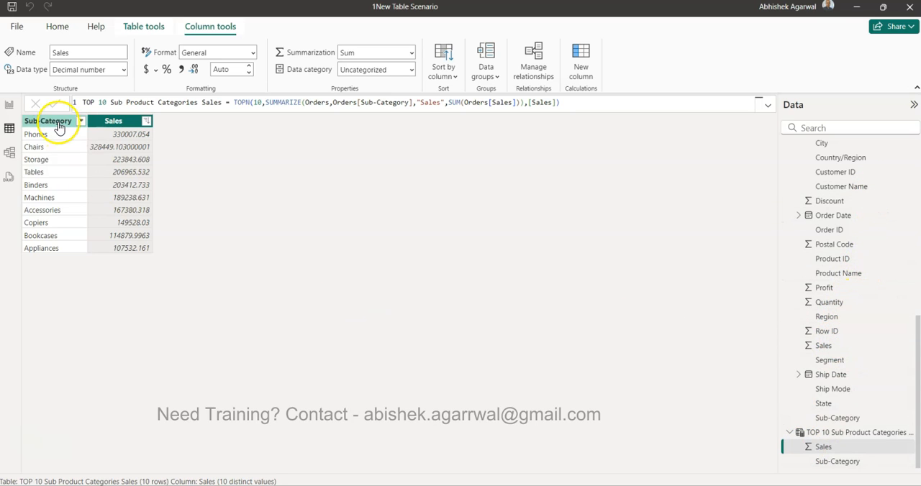